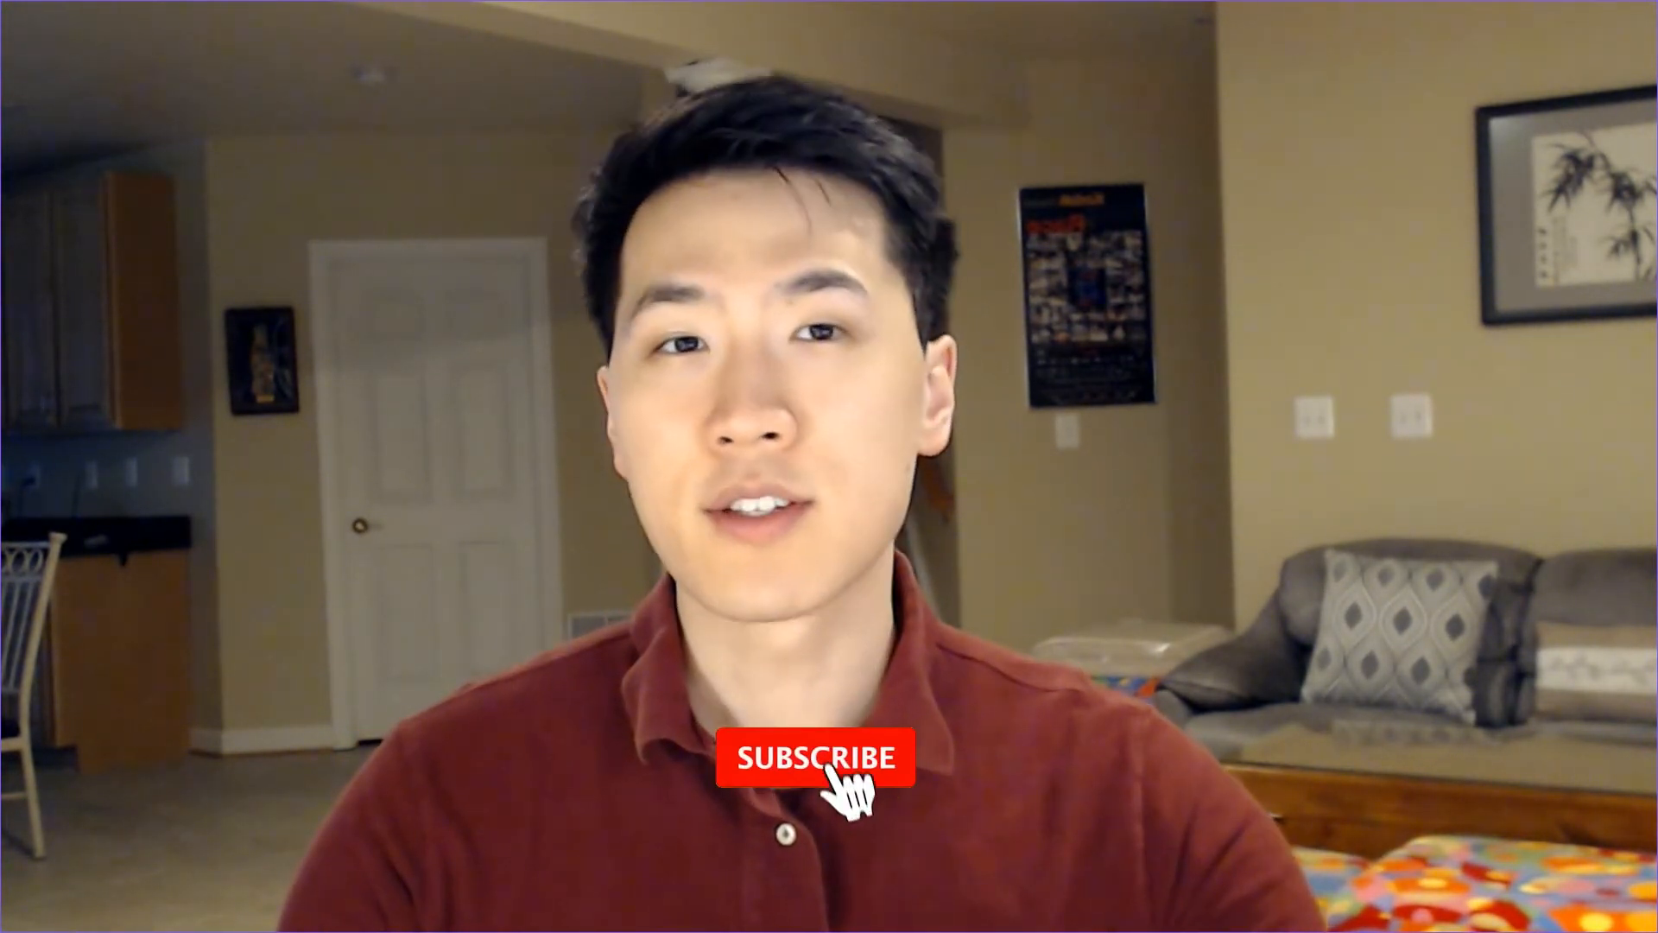
{"action": "left_click", "coordinate": [805, 779]}
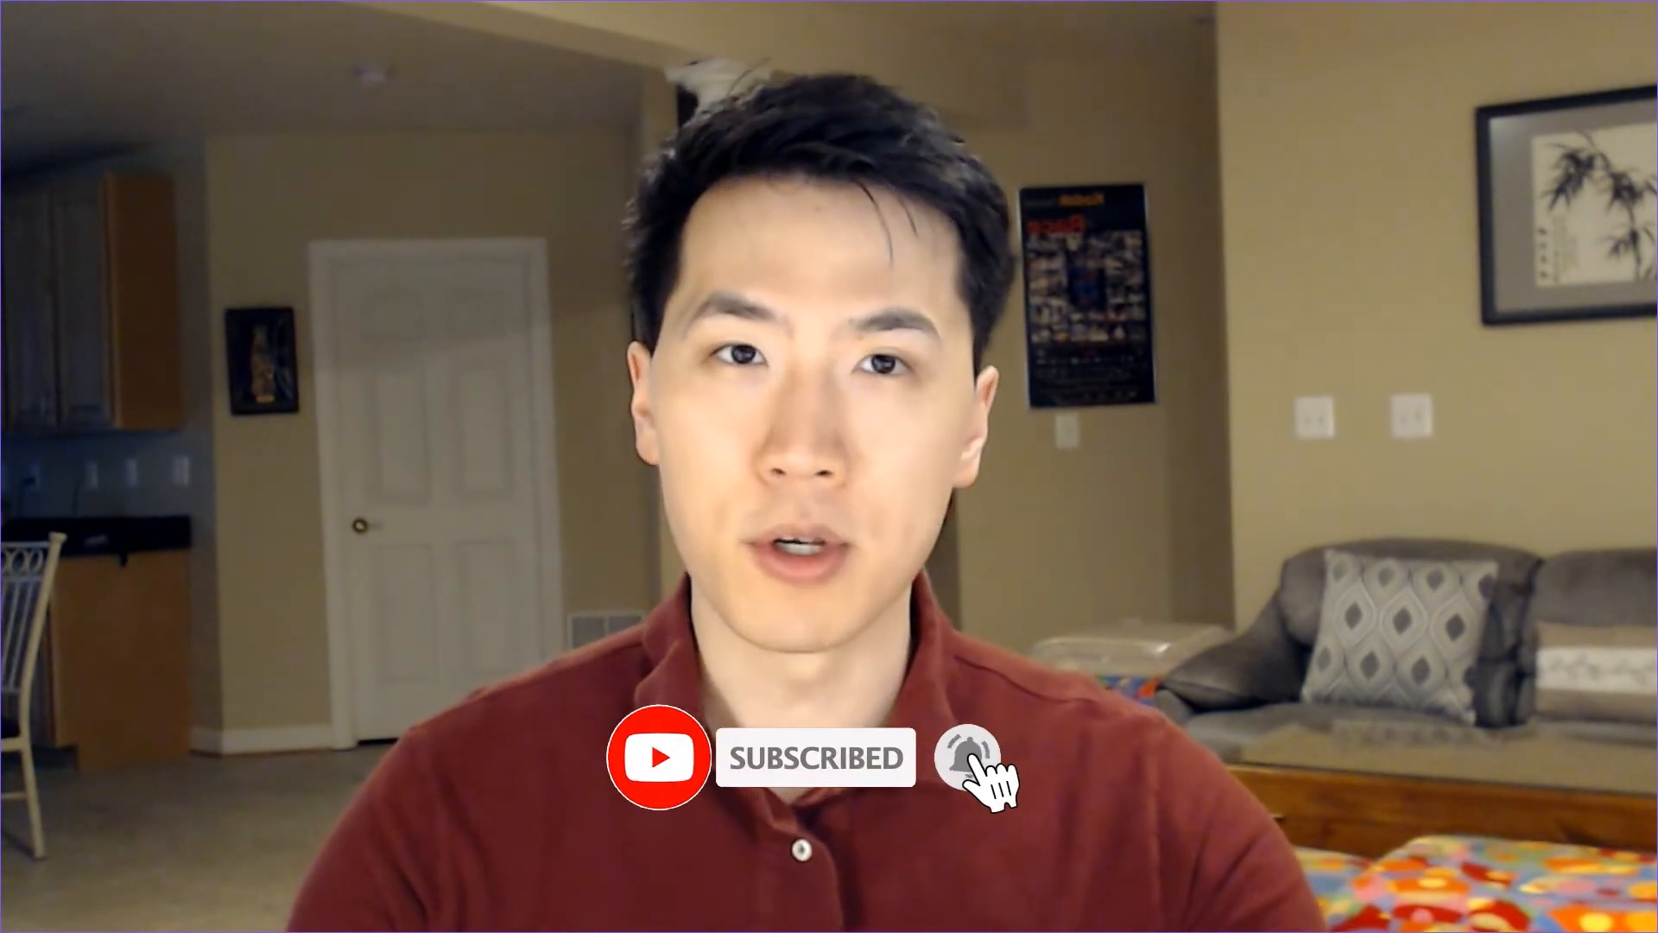